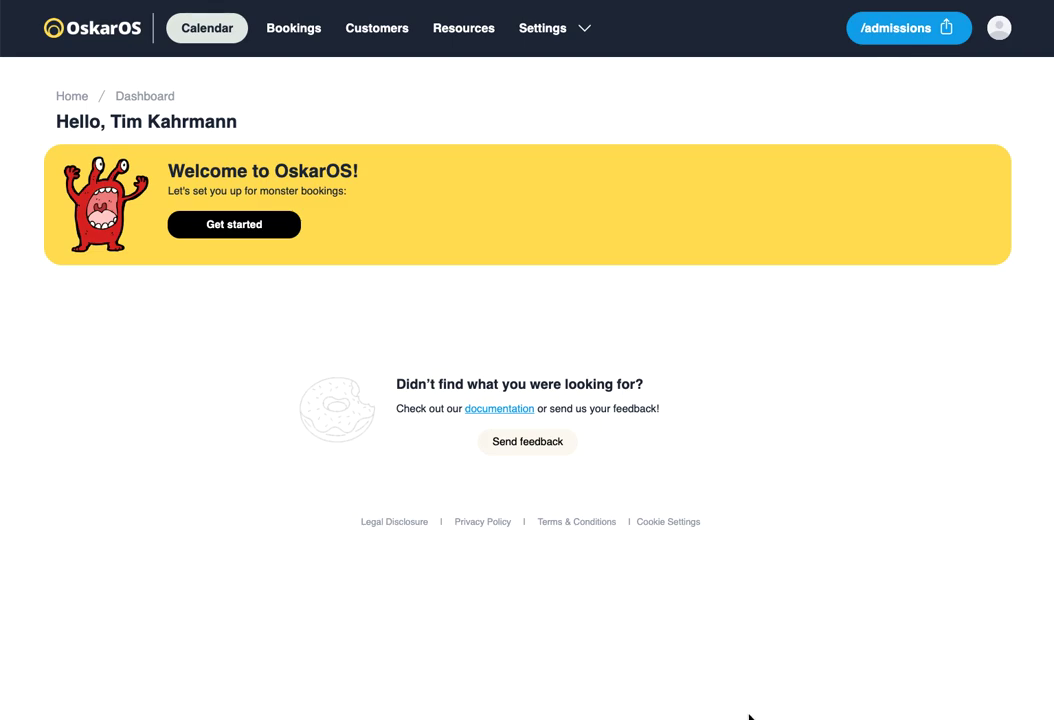
pyautogui.moveTo(268, 460)
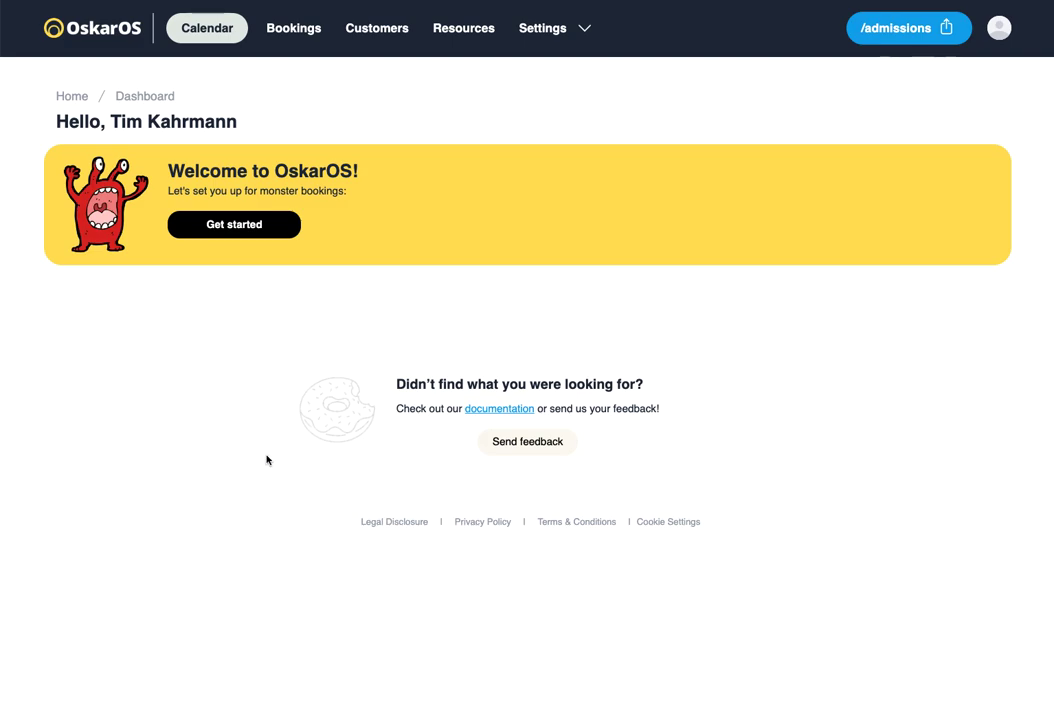
pyautogui.moveTo(214, 380)
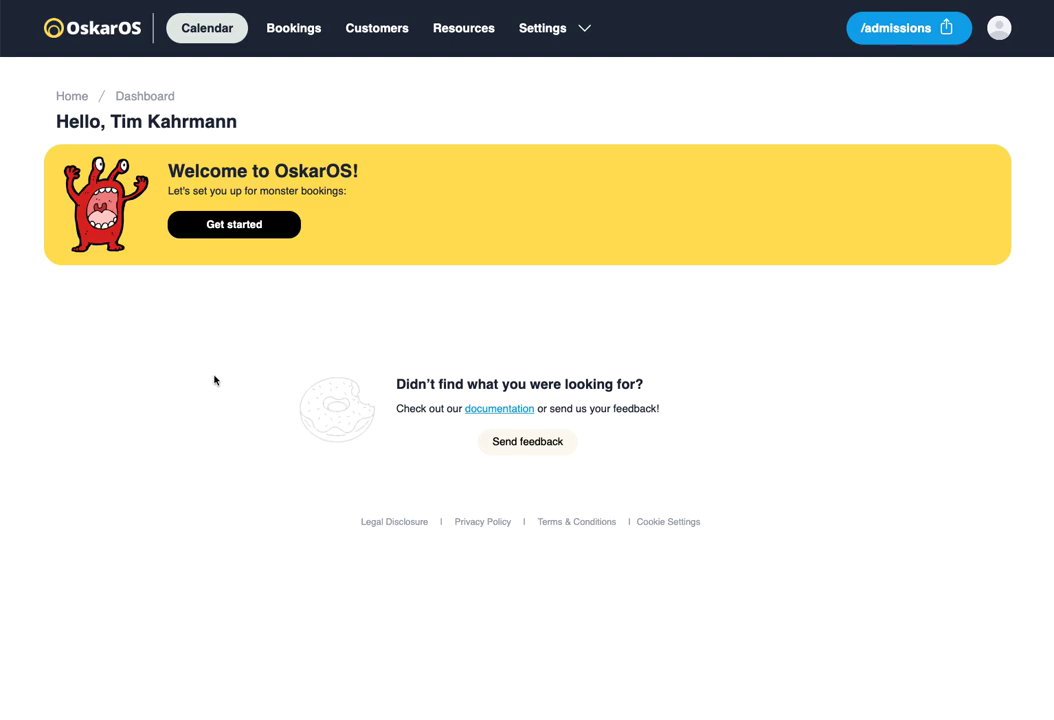
pyautogui.moveTo(336, 350)
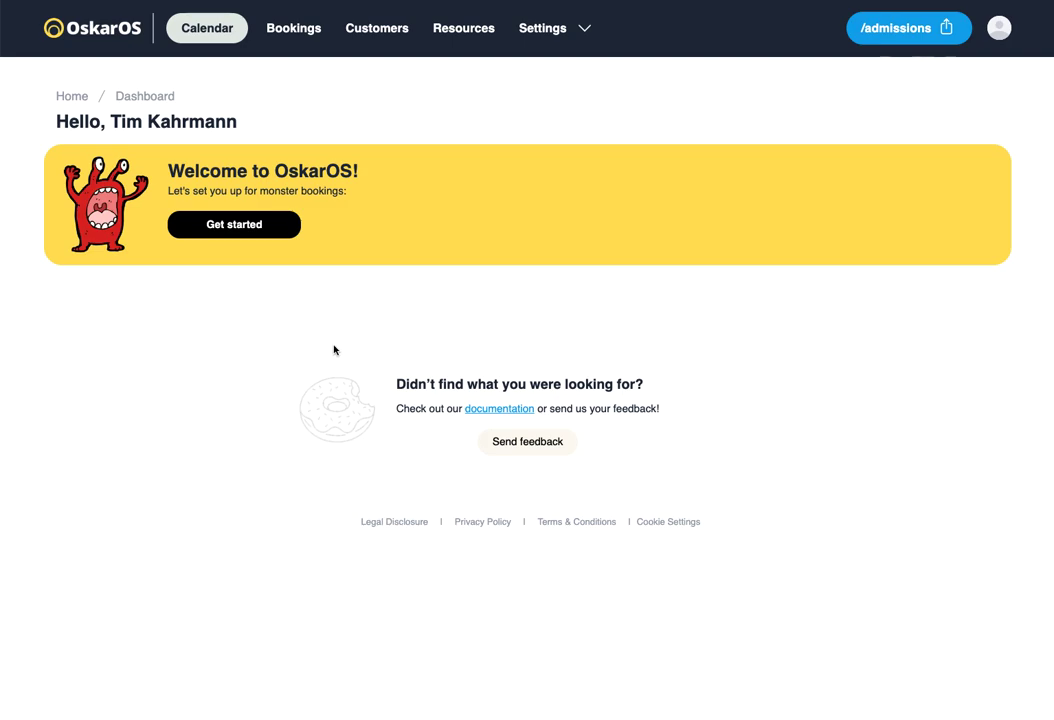
pyautogui.moveTo(334, 88)
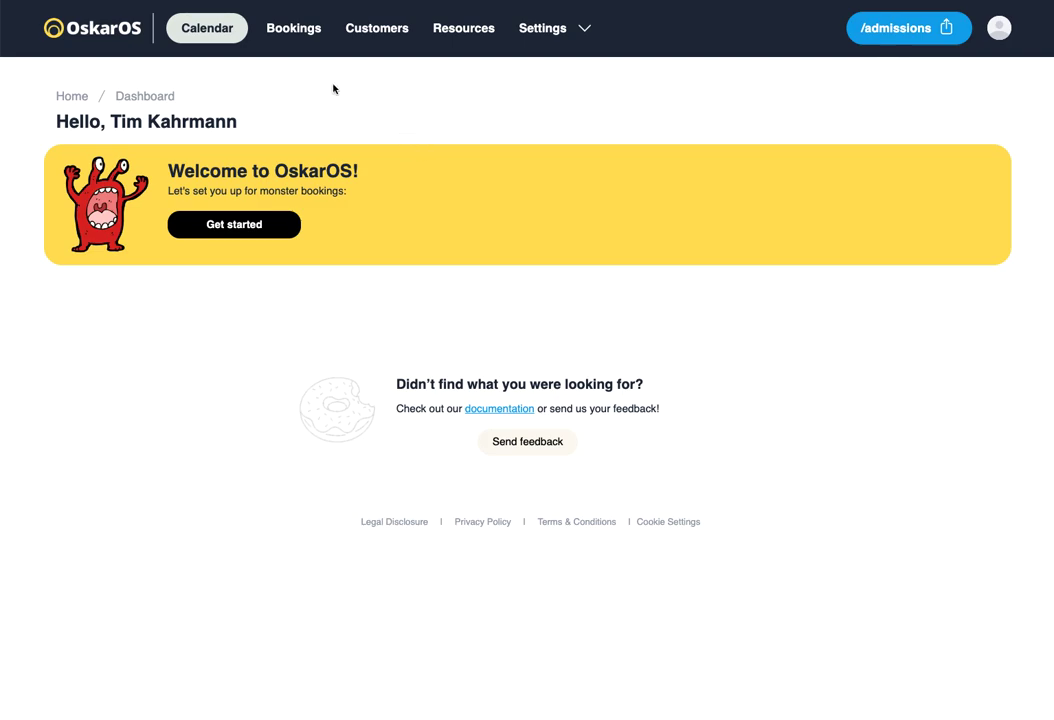
pyautogui.moveTo(224, 256)
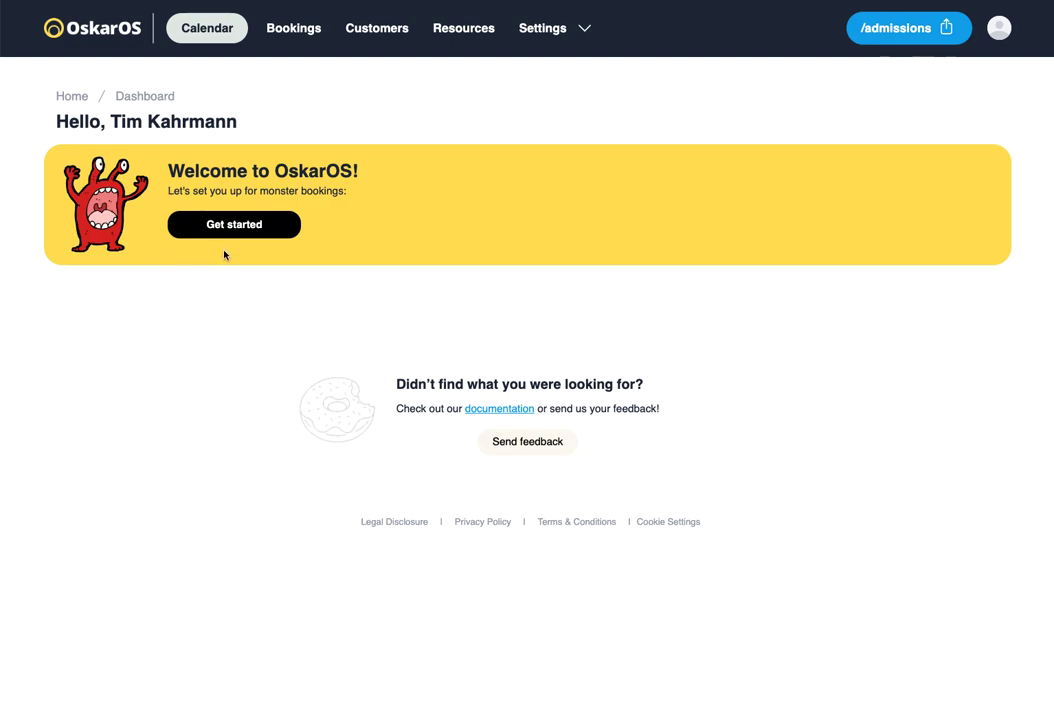
pyautogui.moveTo(246, 224)
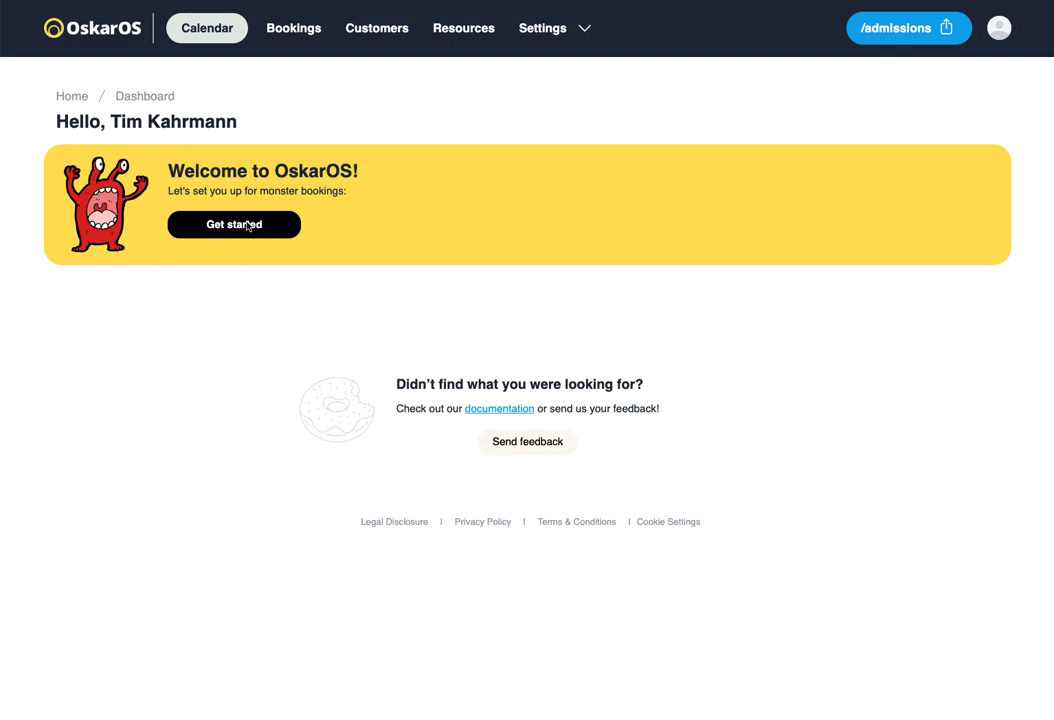
# Step: Create a Counter resource from the 'counter' template, keeping the flexible 30–90 minute appointment
pyautogui.click(232, 224)
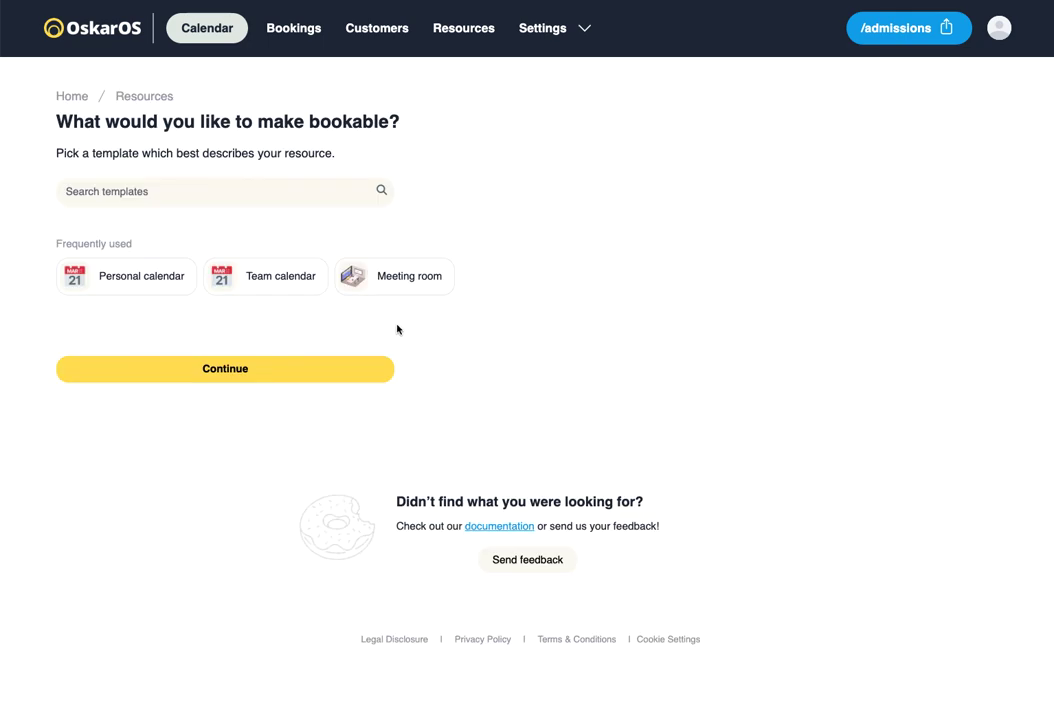
pyautogui.moveTo(284, 218)
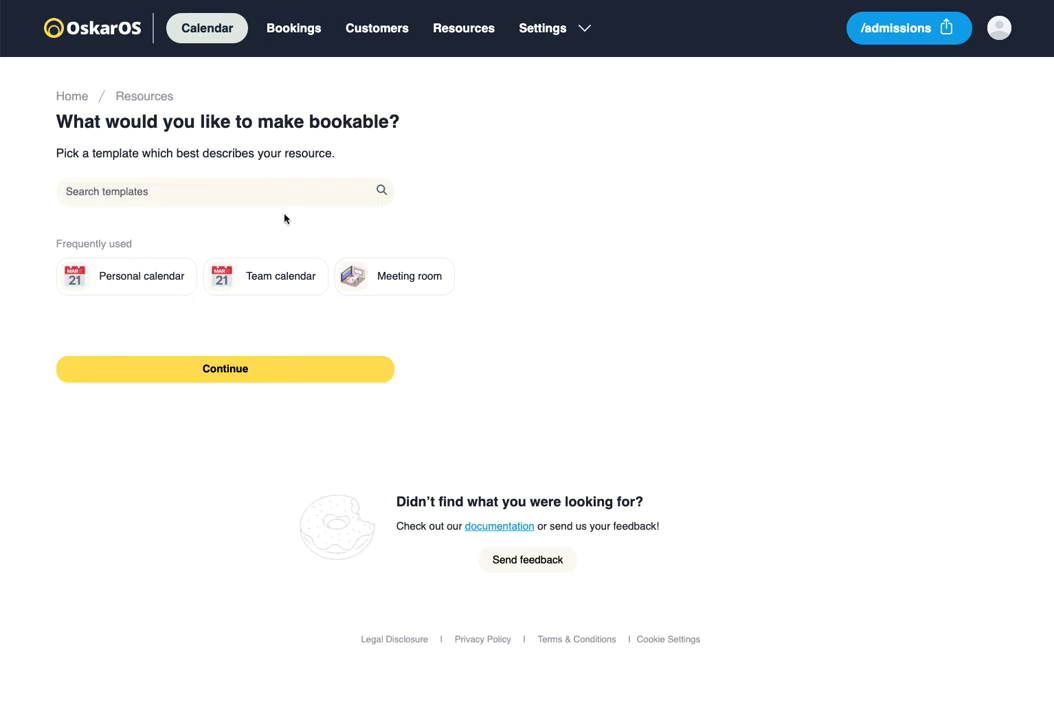
pyautogui.moveTo(378, 136)
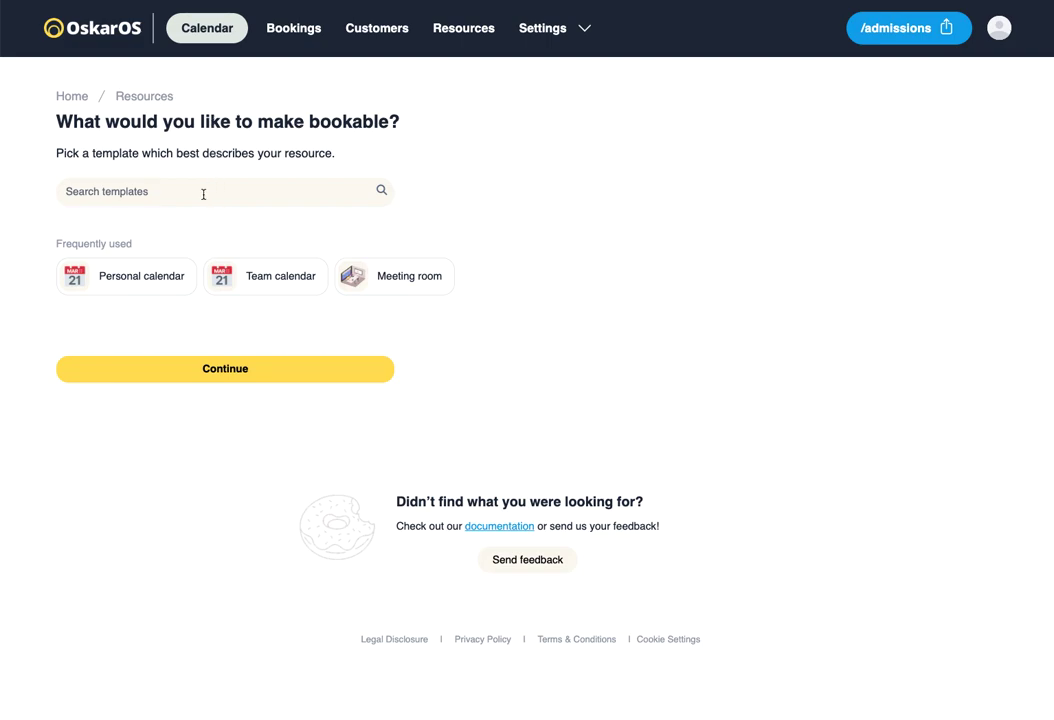
pyautogui.click(204, 192)
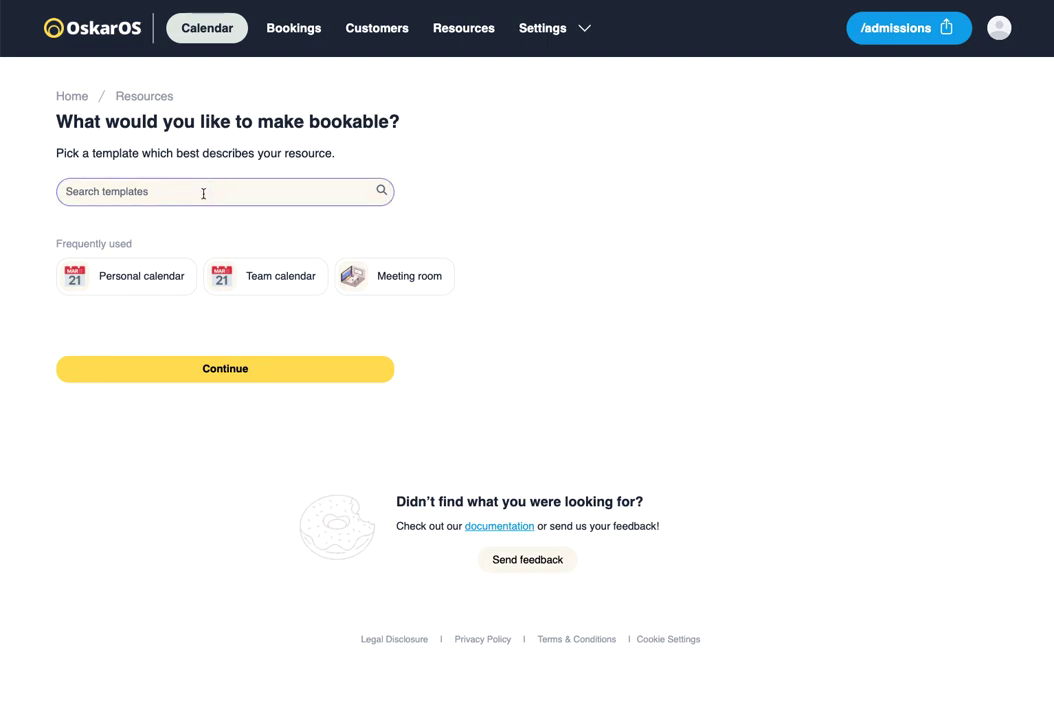
pyautogui.write('counter')
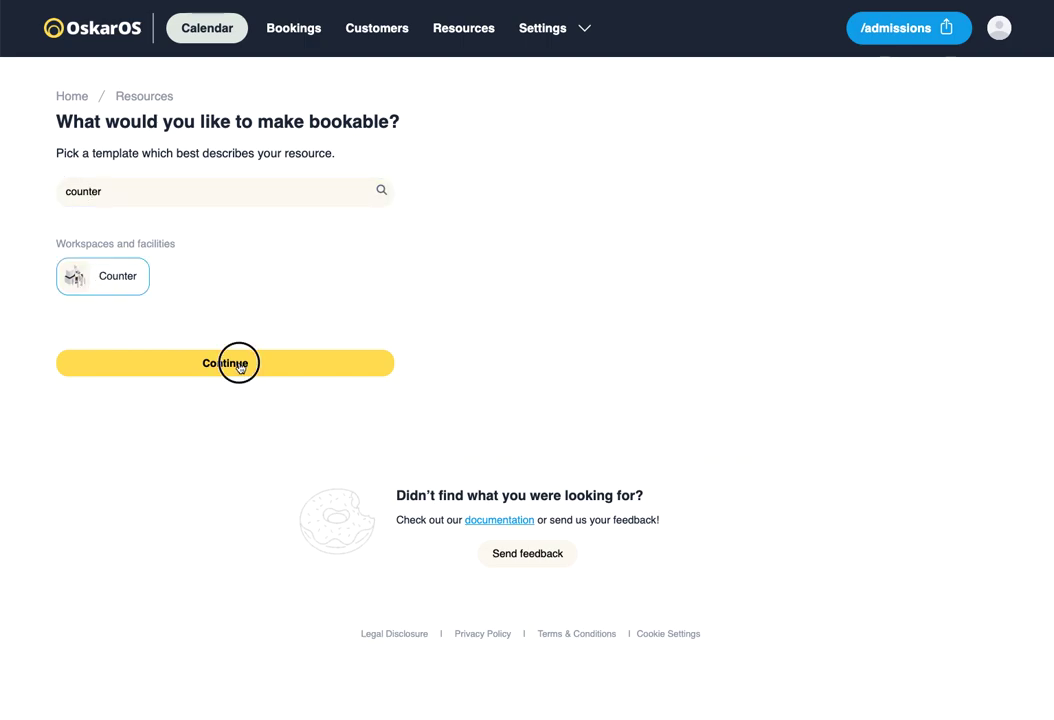
pyautogui.click(224, 364)
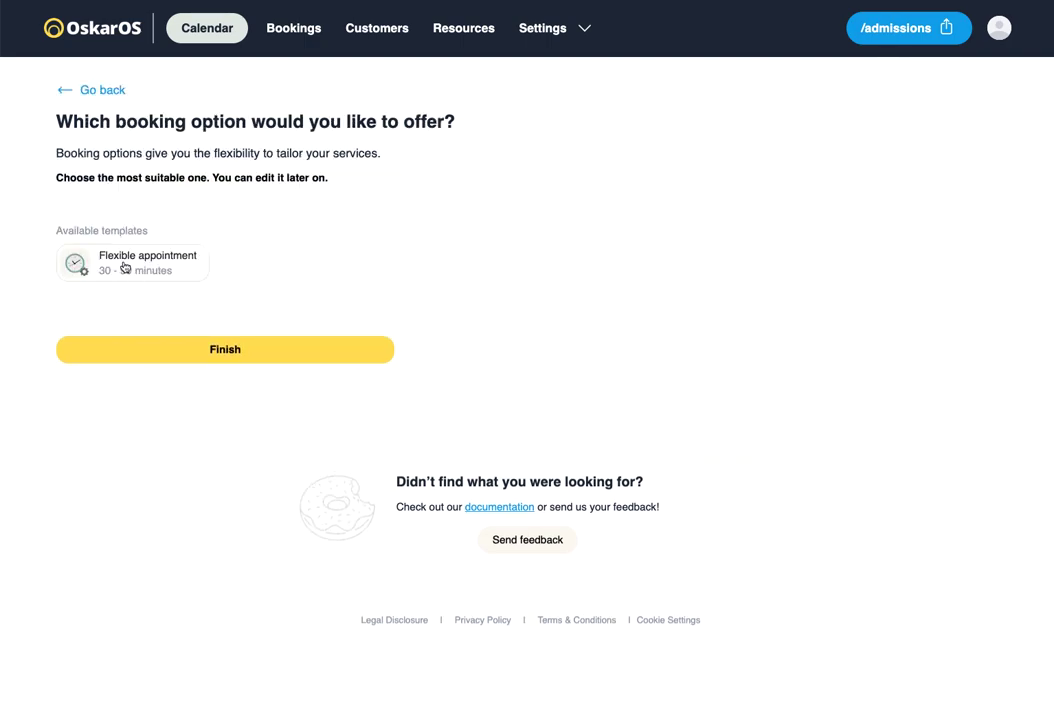
pyautogui.click(224, 348)
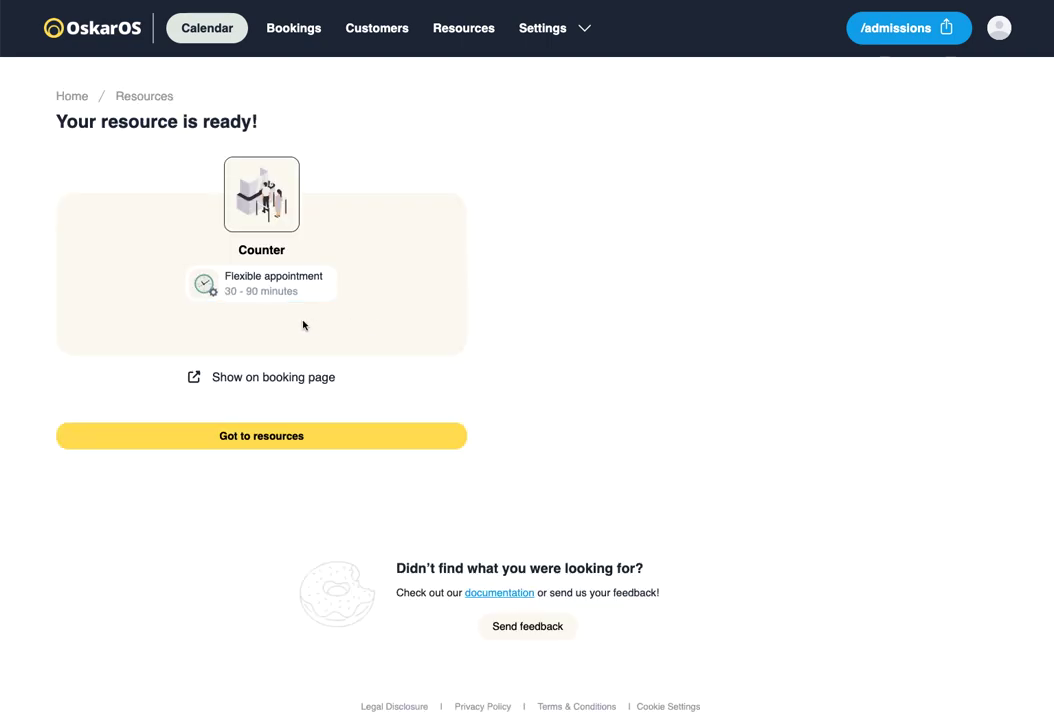
pyautogui.moveTo(190, 346)
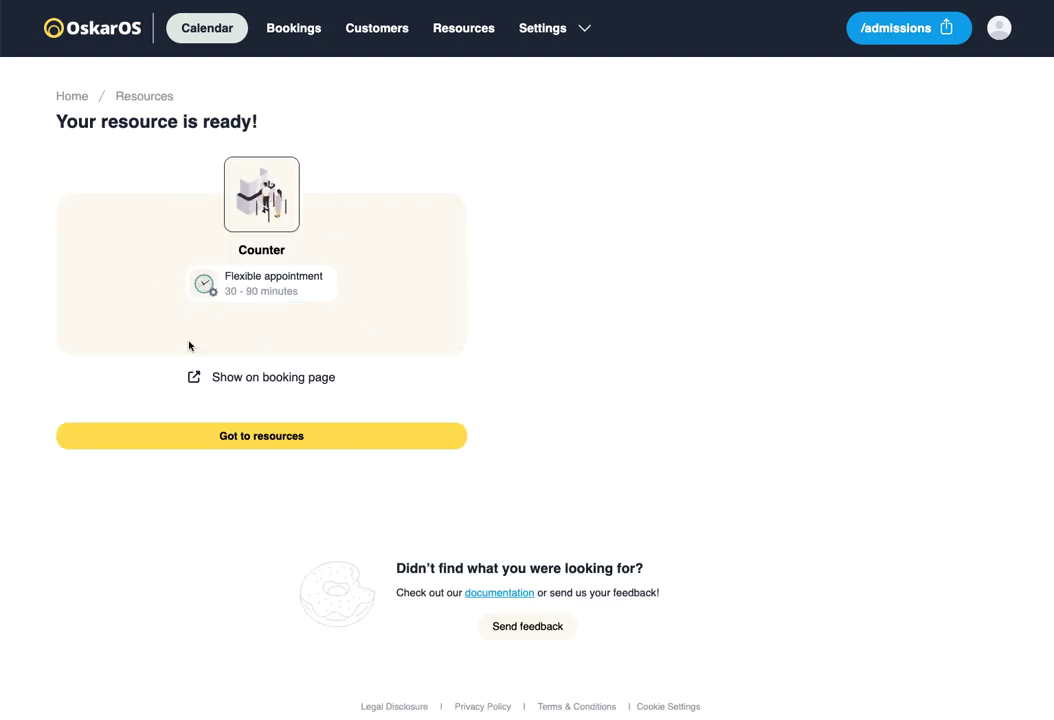
pyautogui.moveTo(306, 320)
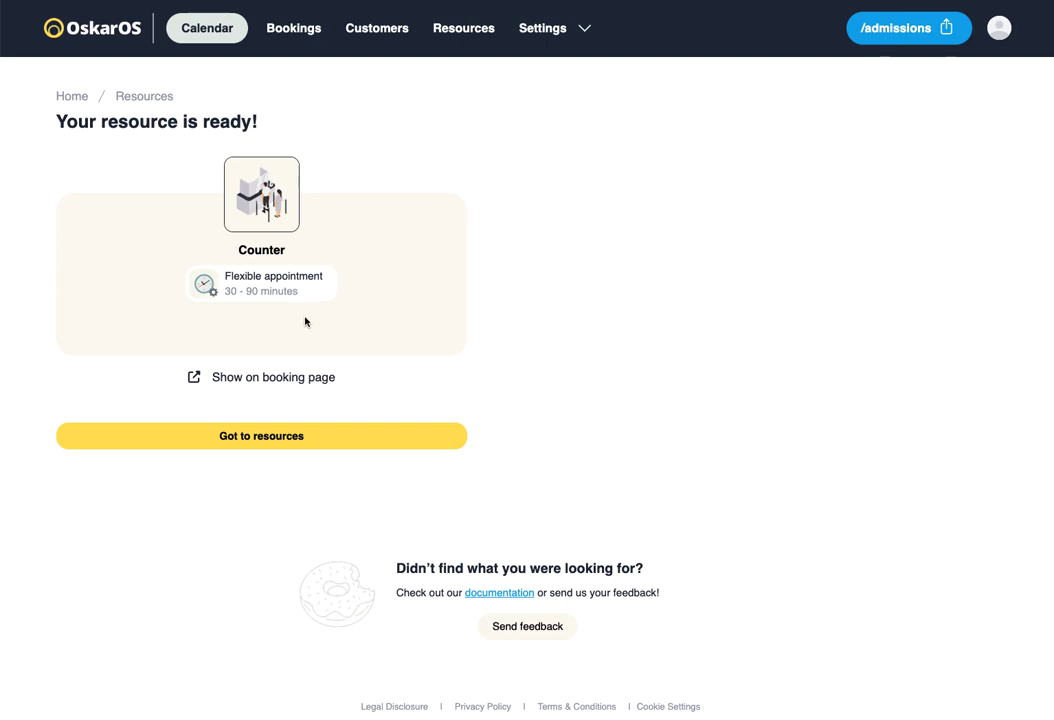
pyautogui.moveTo(260, 376)
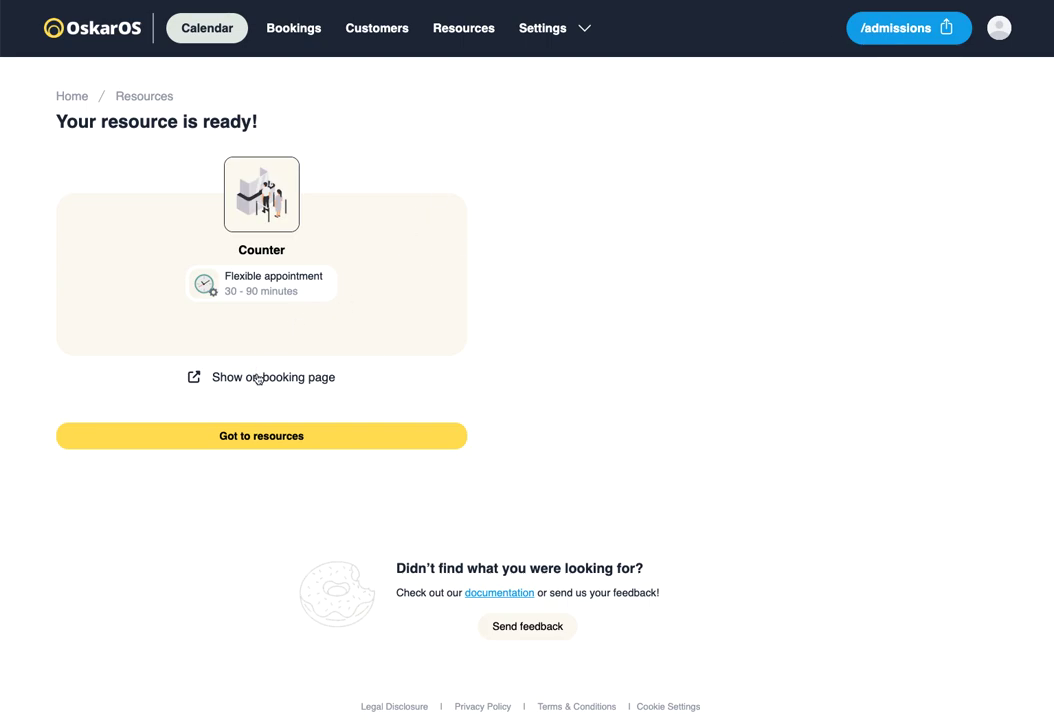
# Step: Preview Counter on the public booking page and return to the resource-ready confirmation
pyautogui.click(272, 376)
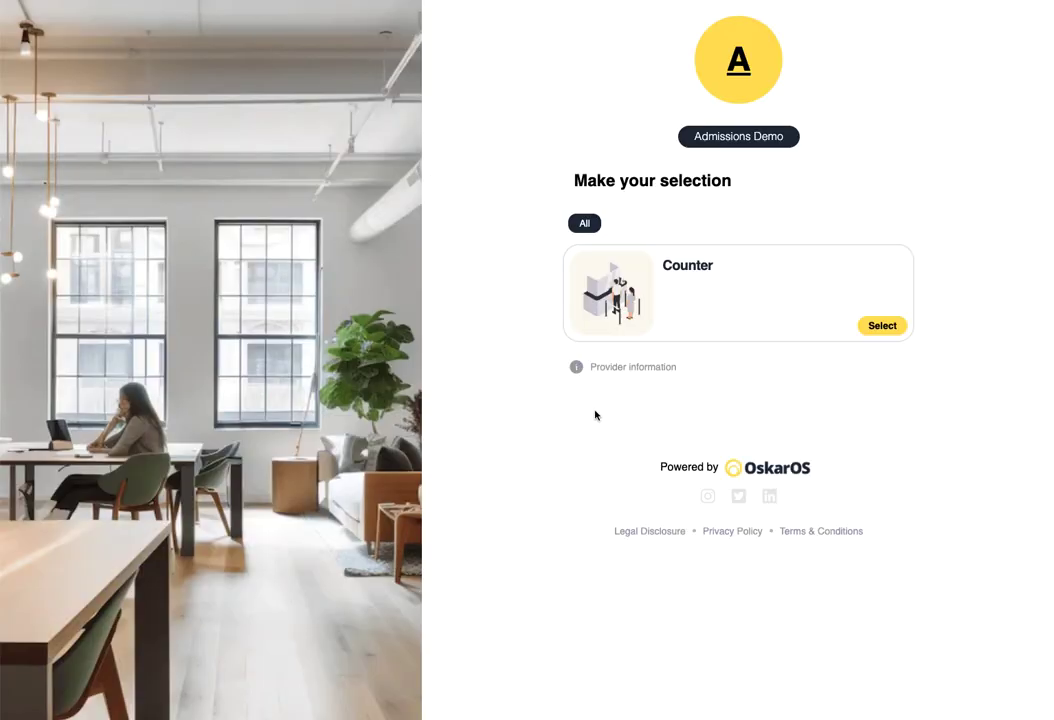
pyautogui.moveTo(760, 300)
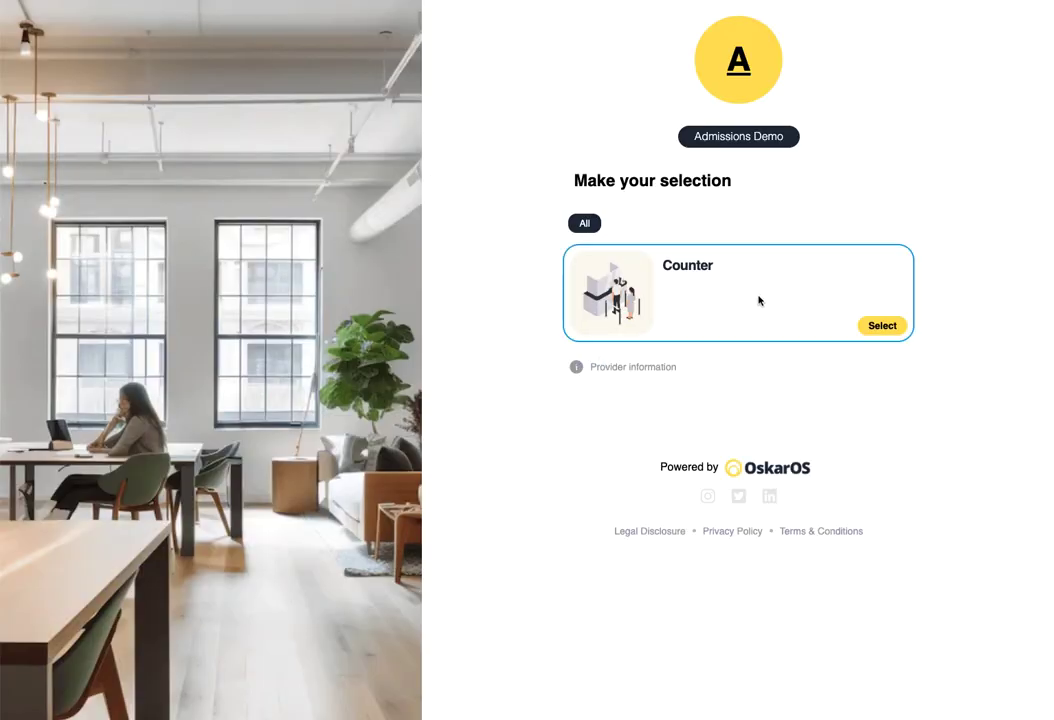
pyautogui.click(880, 324)
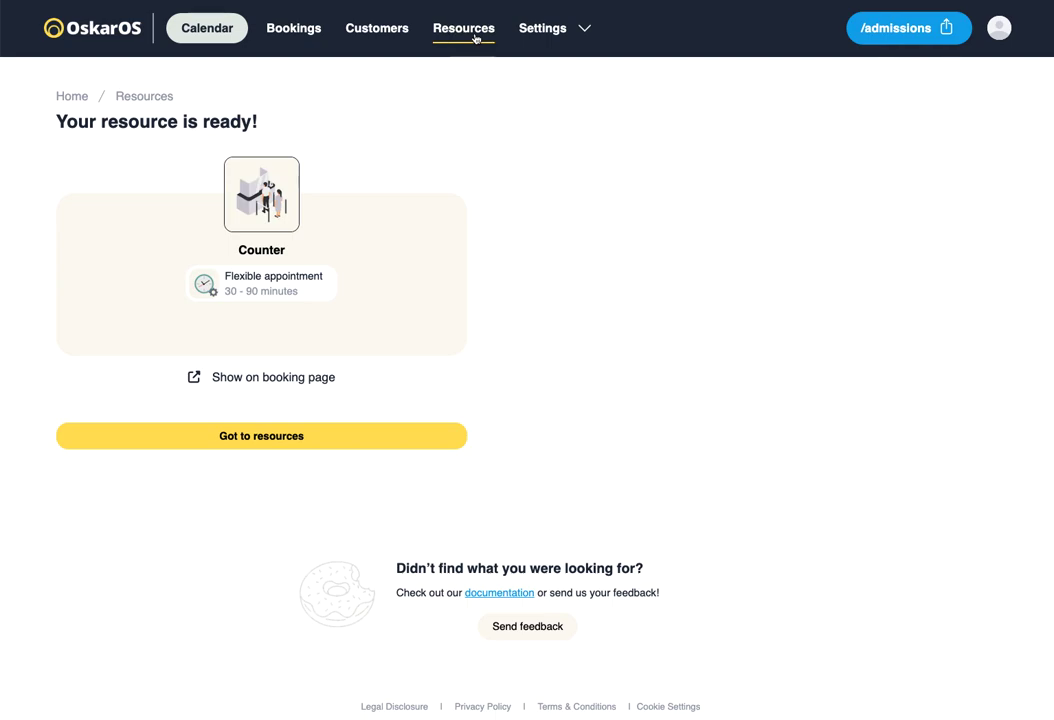
# Step: Give the new resource the Admission image
pyautogui.click(260, 436)
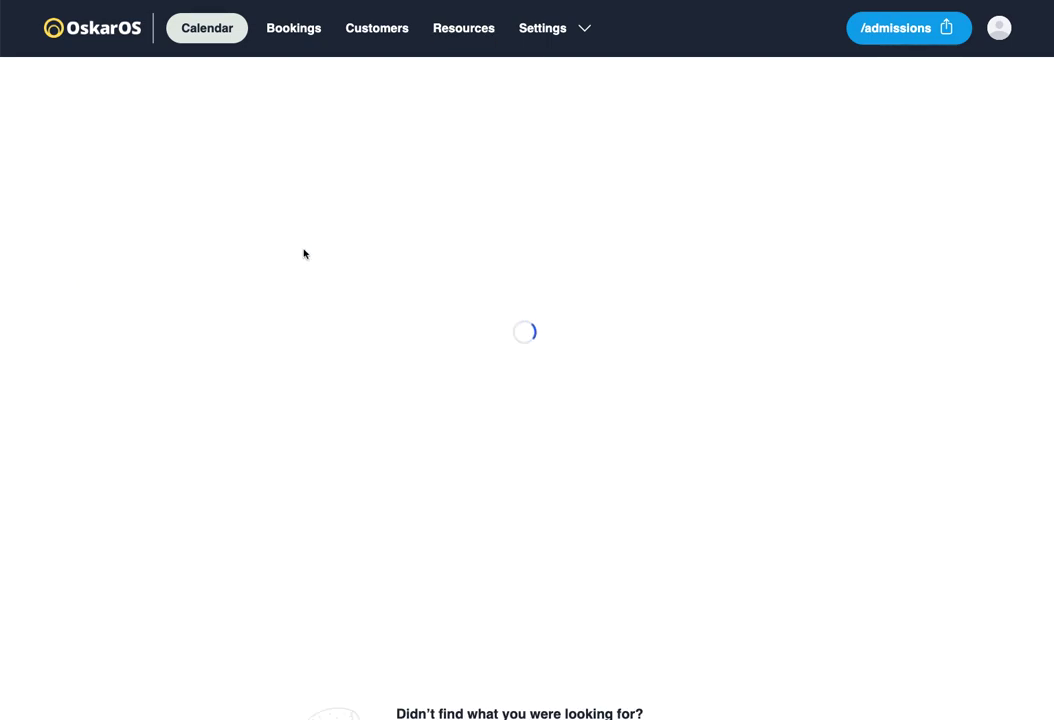
pyautogui.click(124, 476)
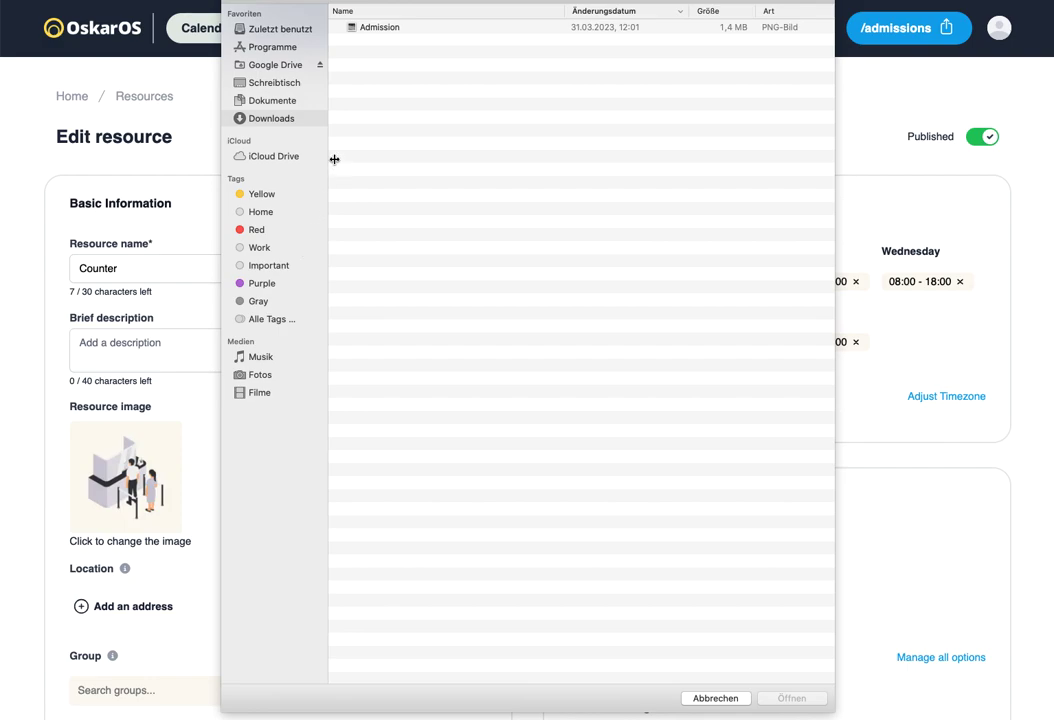
pyautogui.click(380, 28)
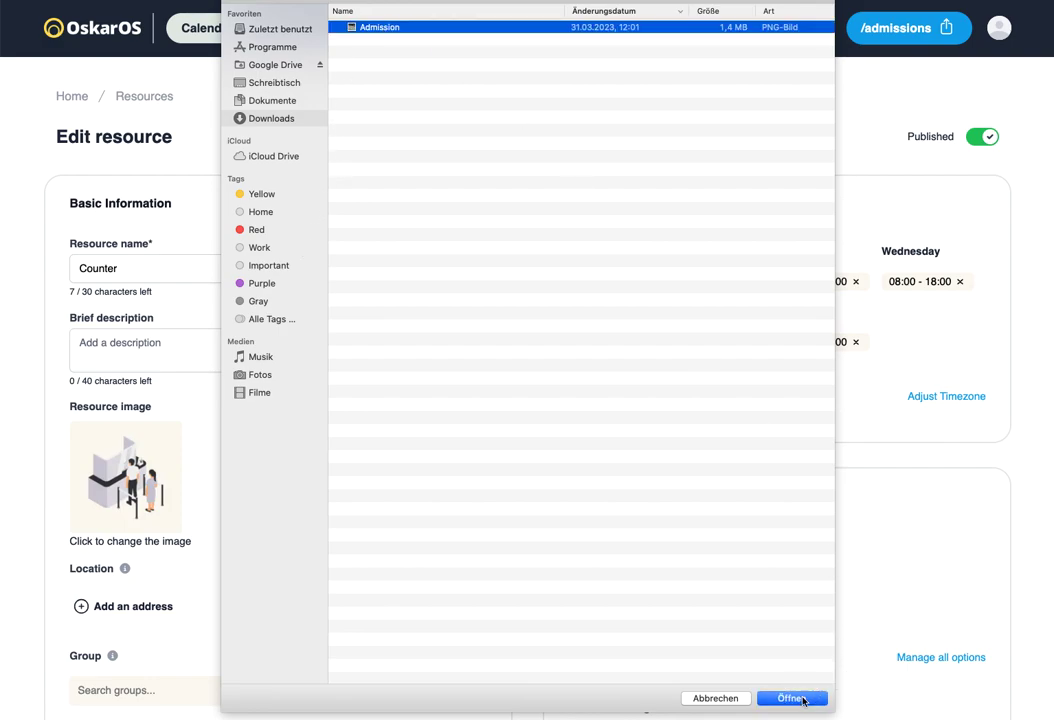
pyautogui.click(792, 698)
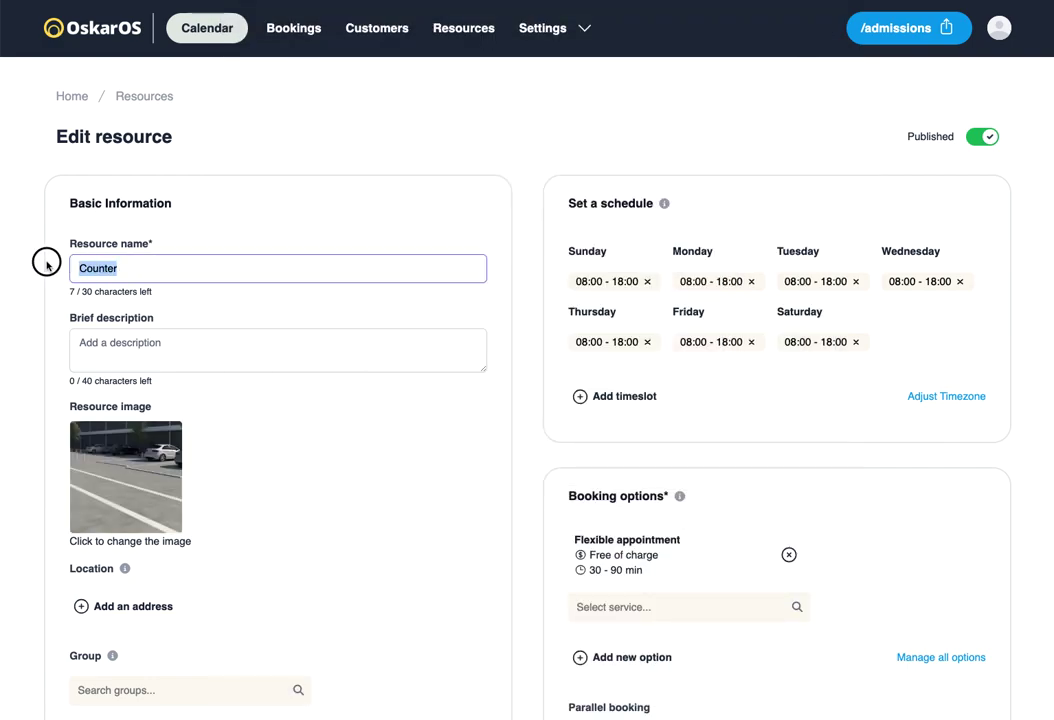
pyautogui.moveTo(206, 250)
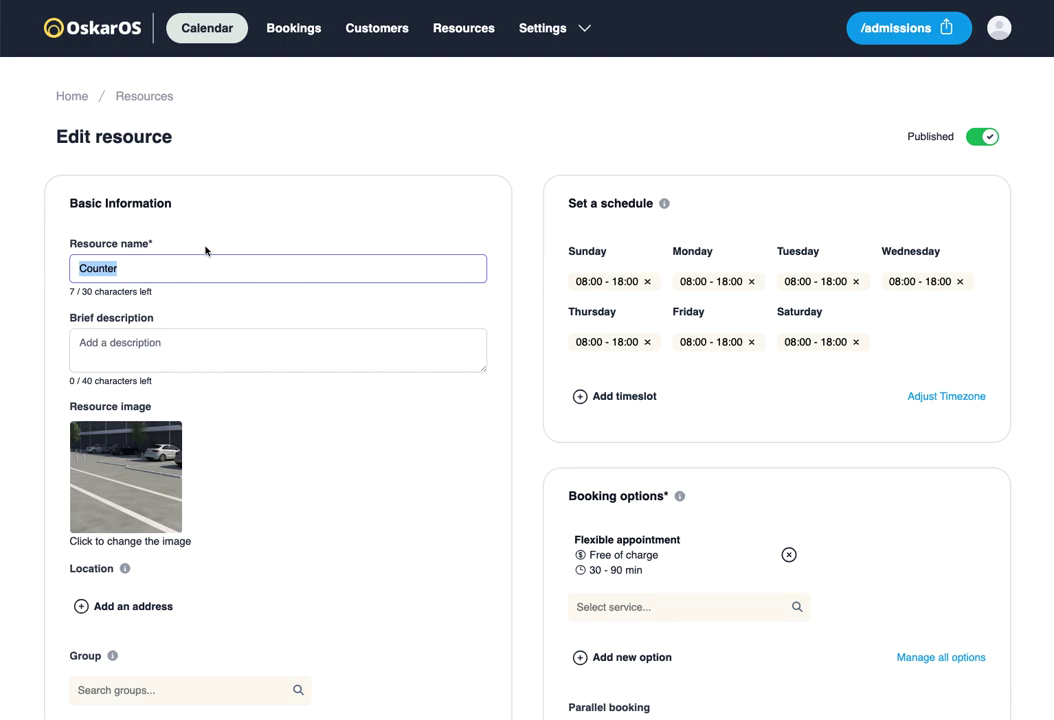
# Step: Rename the resource to 'License renewal' and save it as published
pyautogui.write('License renewa')
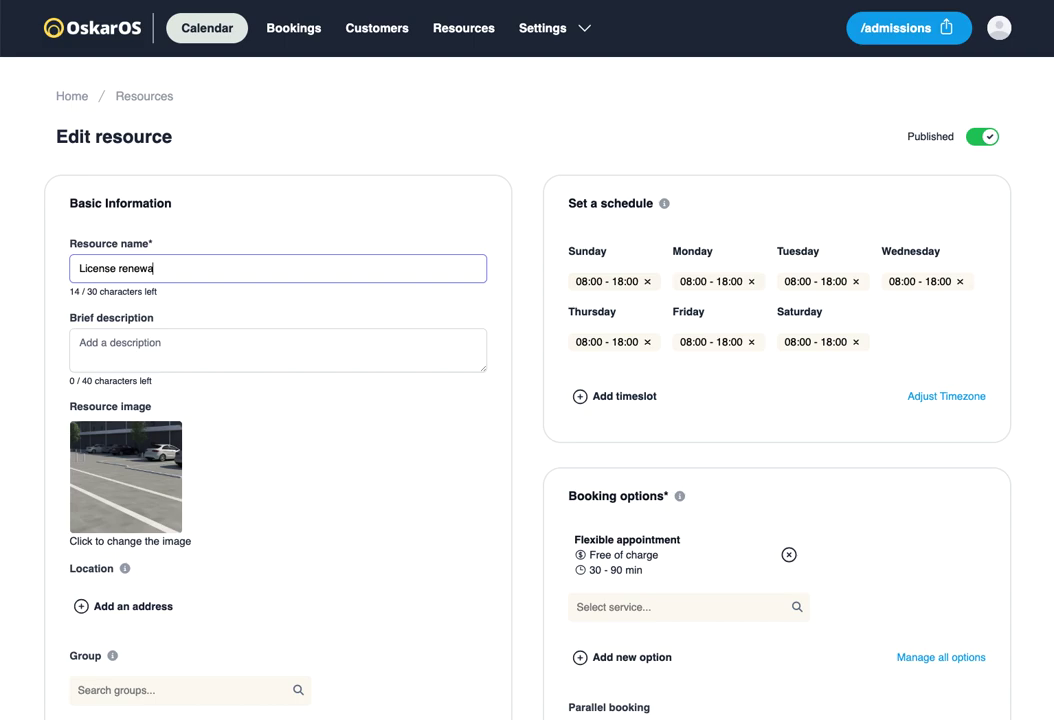
pyautogui.write('l')
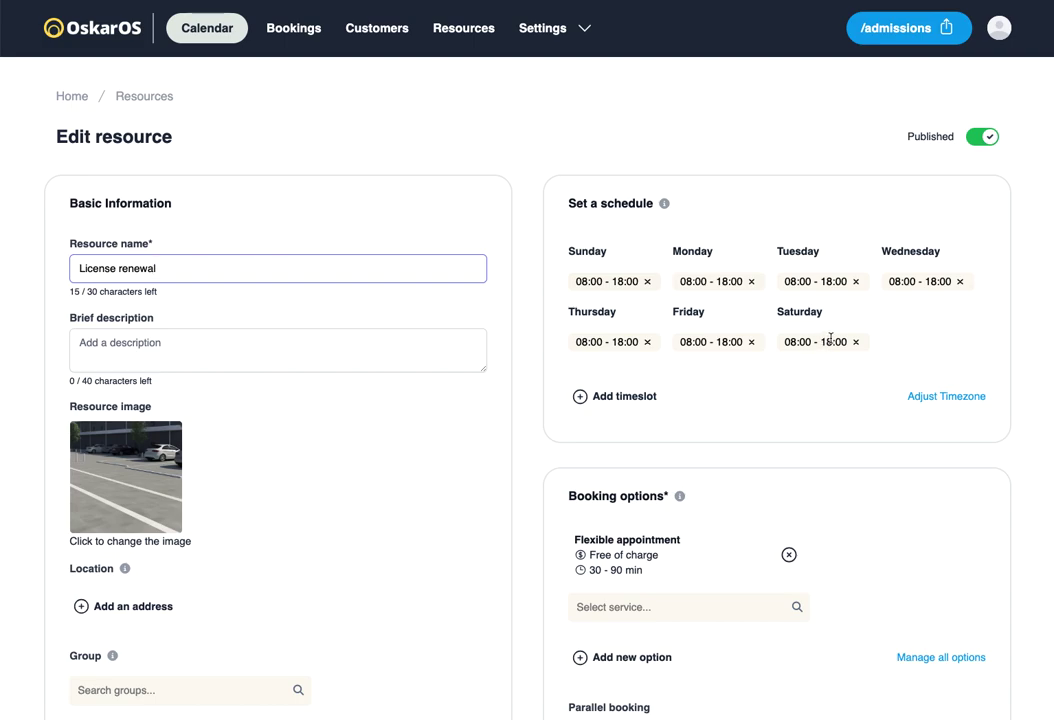
pyautogui.click(648, 280)
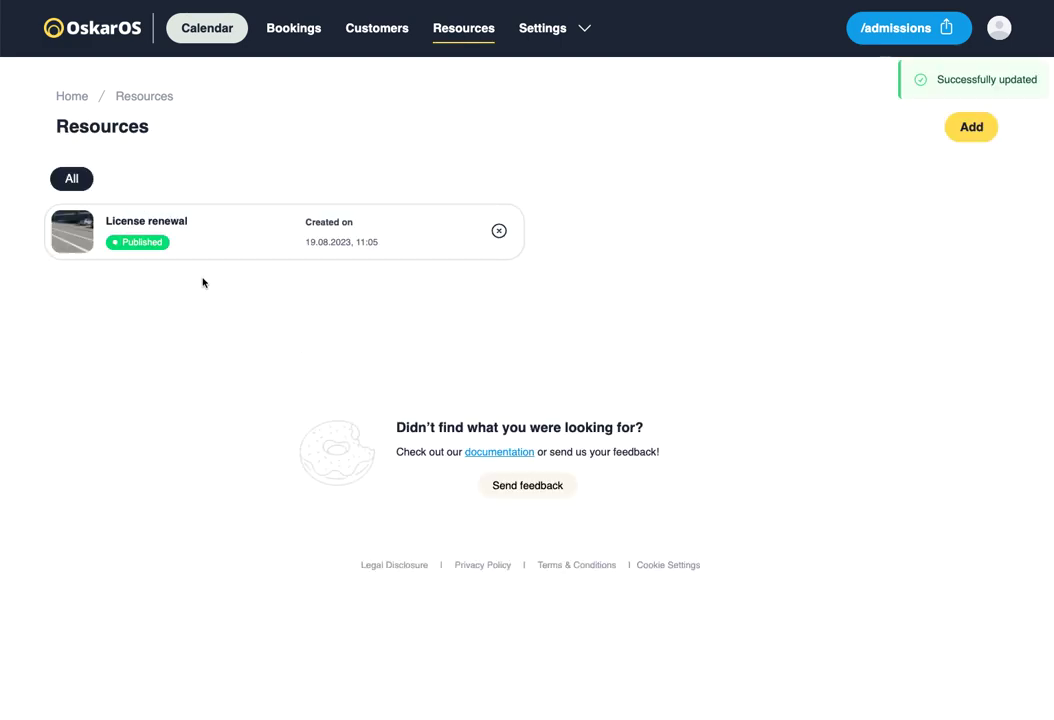
# Step: In Booking options, switch off flexible durations and set a fixed 15-minute standard duration
pyautogui.click(544, 28)
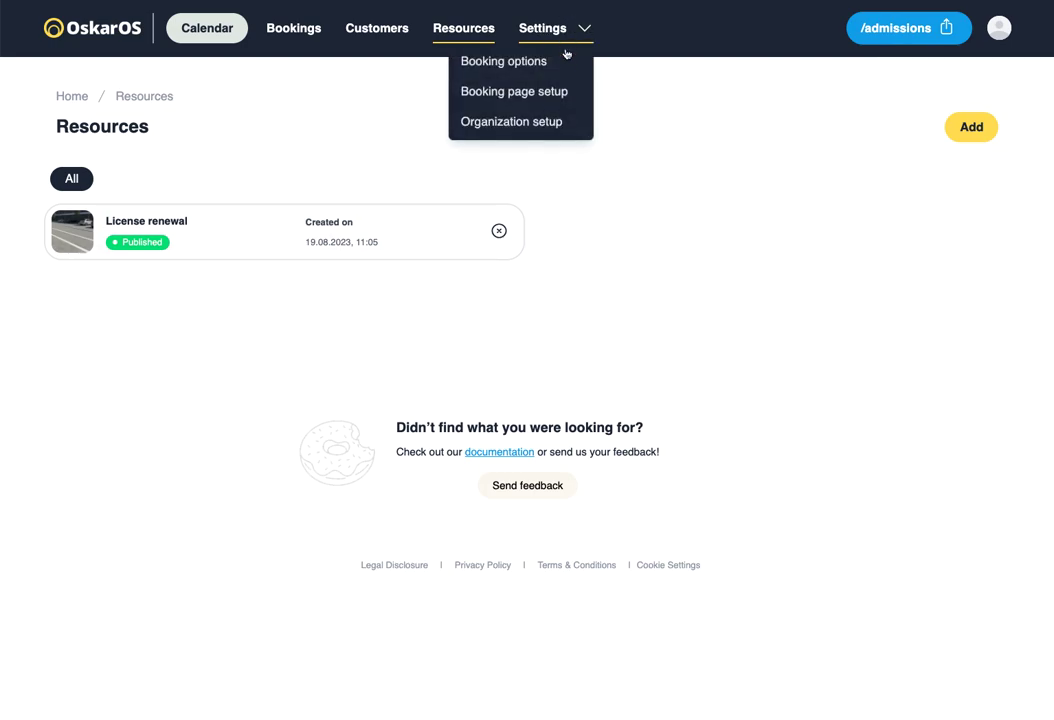
pyautogui.click(504, 60)
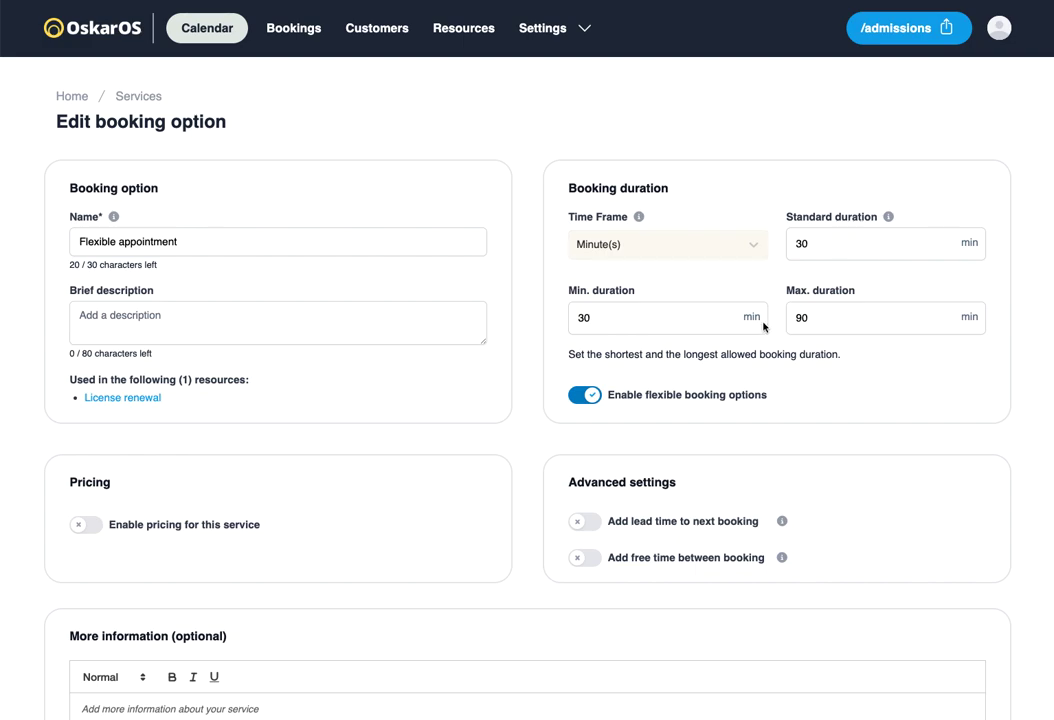
pyautogui.moveTo(756, 262)
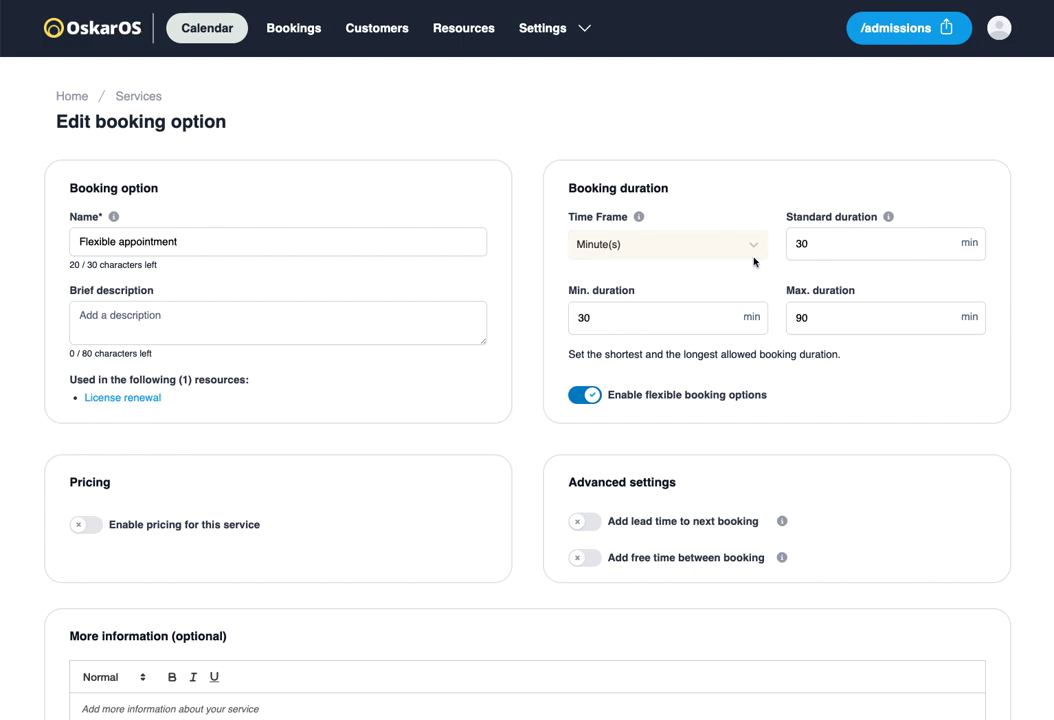
pyautogui.moveTo(668, 388)
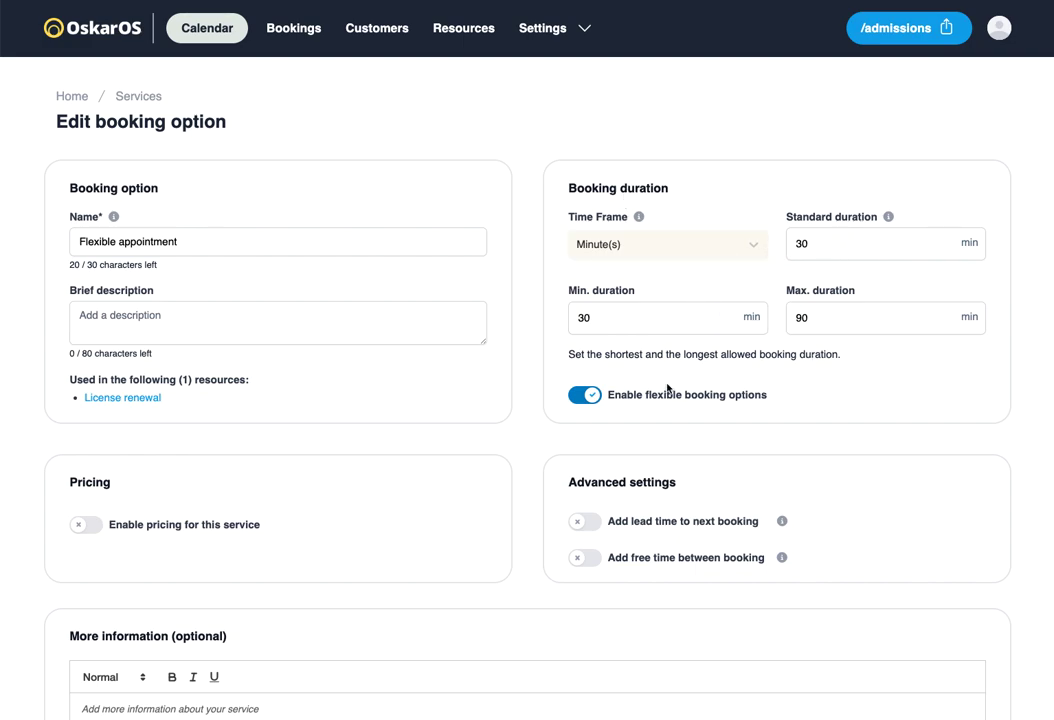
pyautogui.click(584, 394)
pyautogui.write('1')
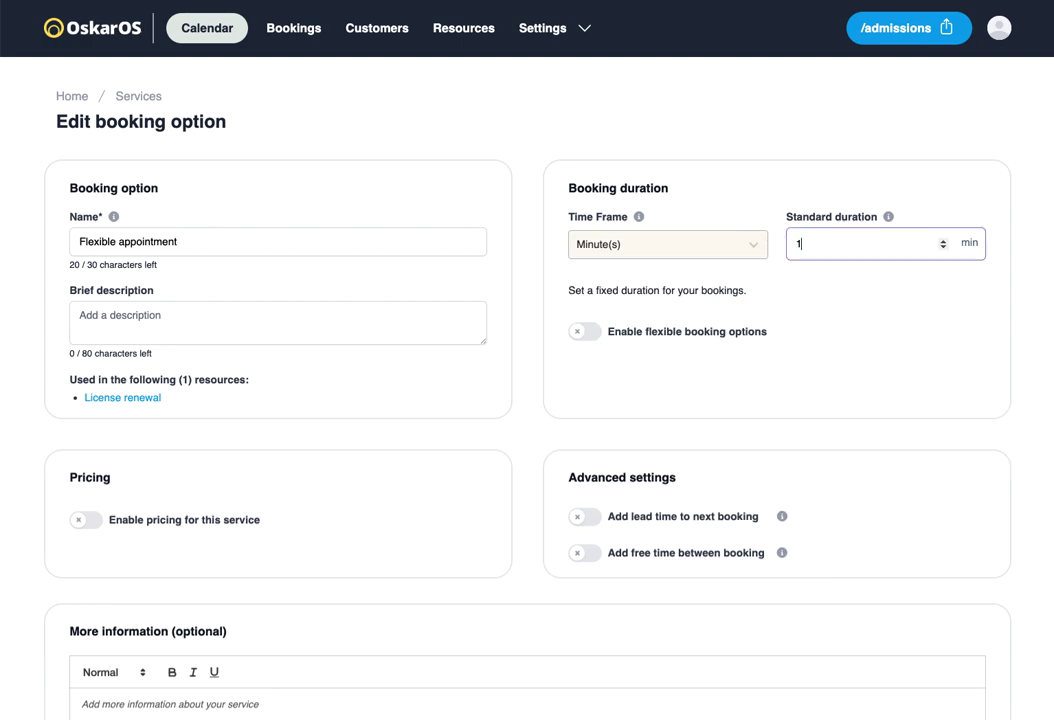
pyautogui.write('5')
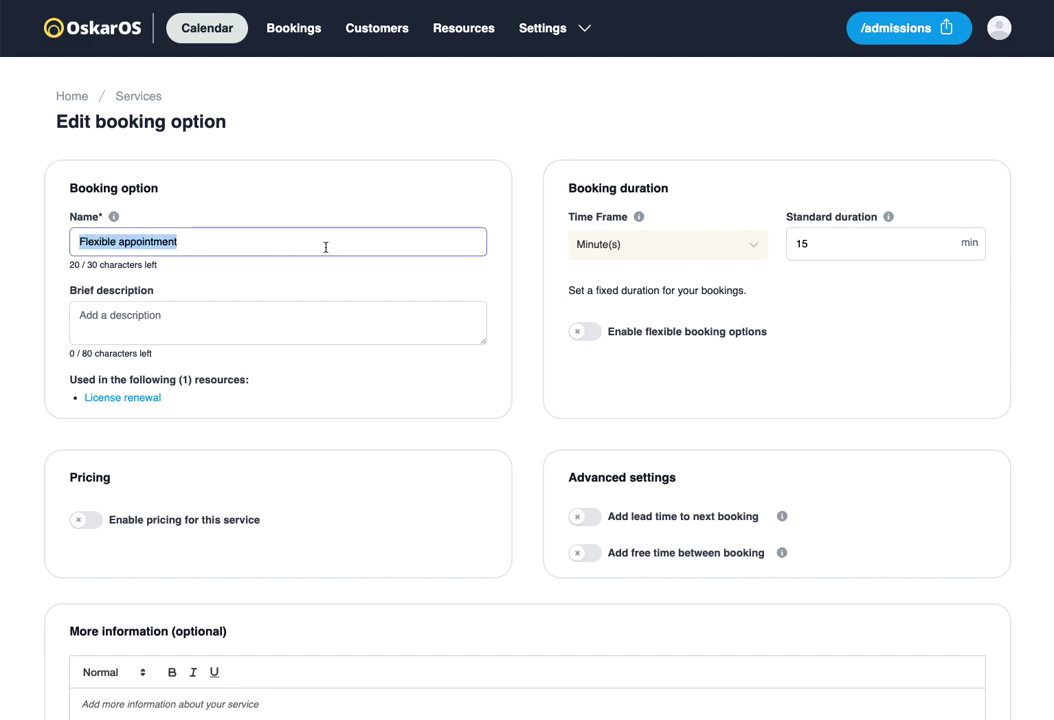
# Step: Rename the option to 'Regular licenses' and enable pricing for it
pyautogui.write('Regular licenses')
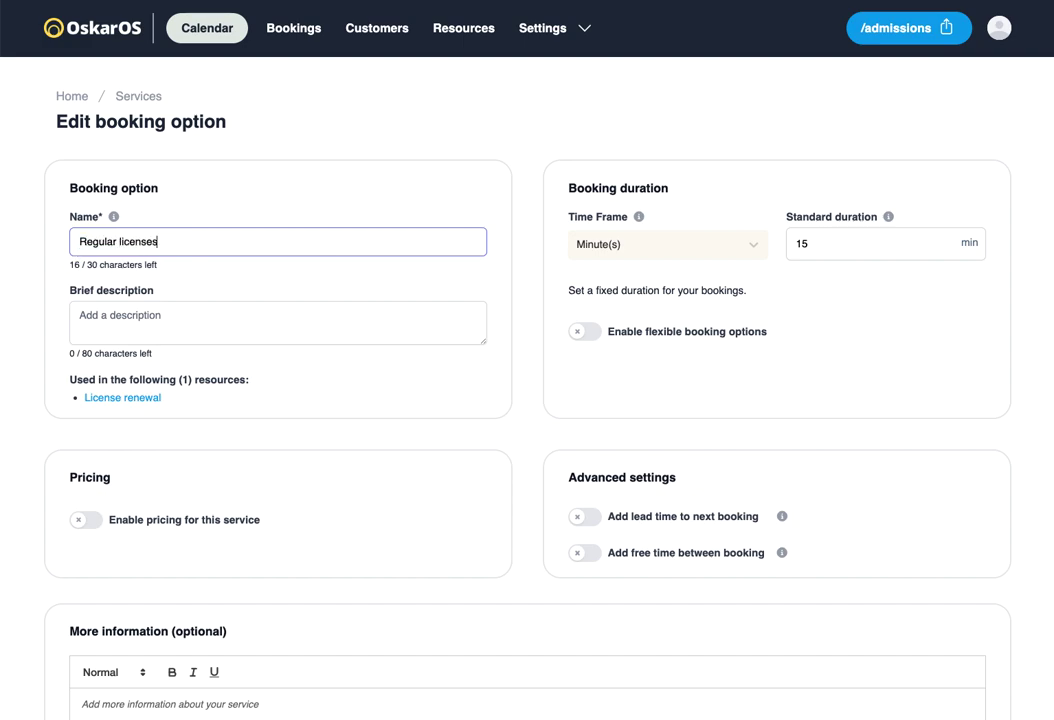
pyautogui.click(84, 520)
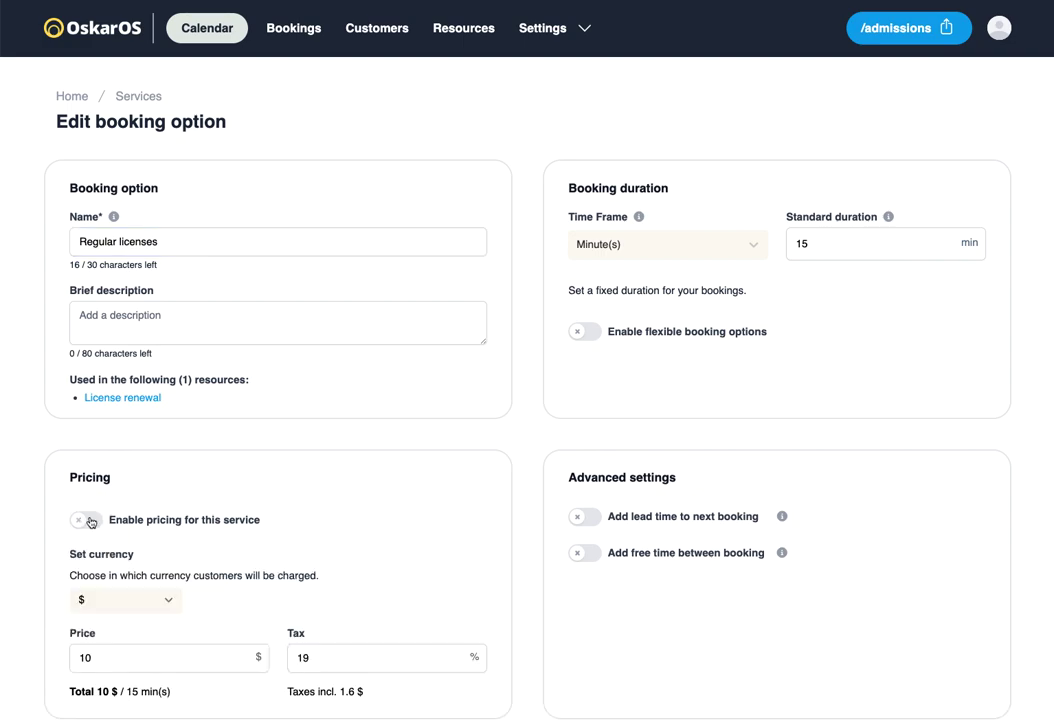